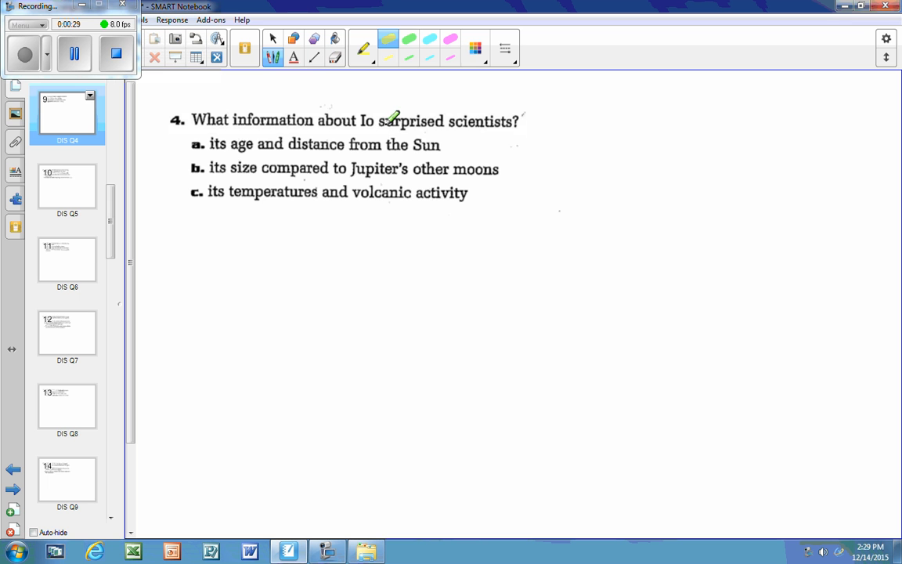
- Highlight 'surprised scientists' in yellow in question 4 and go back to the Io passage page
left_click_drag(379, 122, 519, 122)
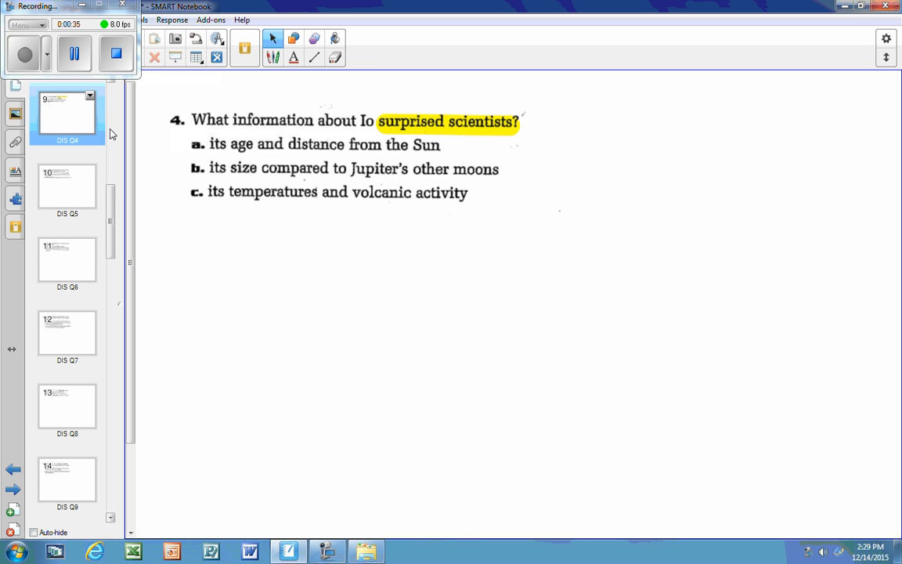
left_click(66, 404)
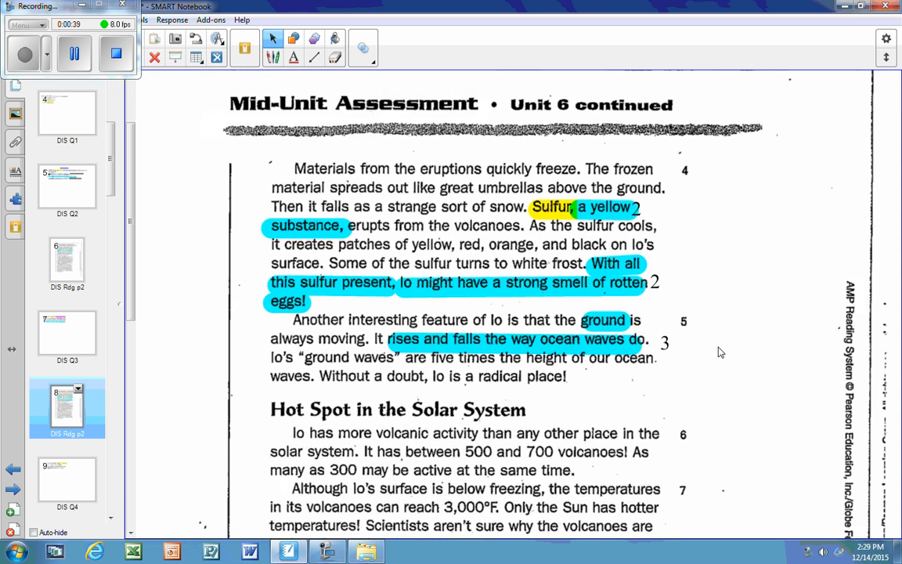
- Highlight 'volcanoes!' in blue in the Hot Spot passage and go forward to question 4
scroll("down", 3)
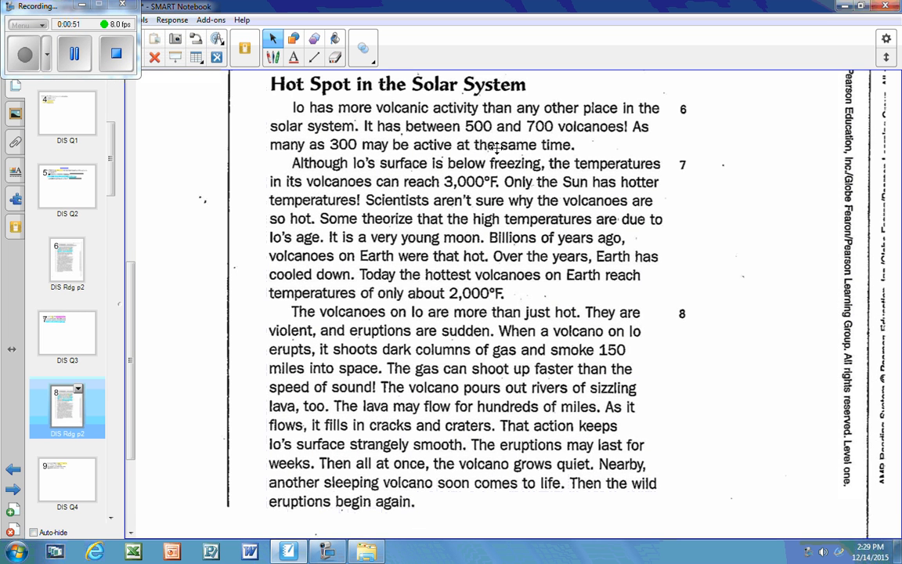
mouse_move(564, 147)
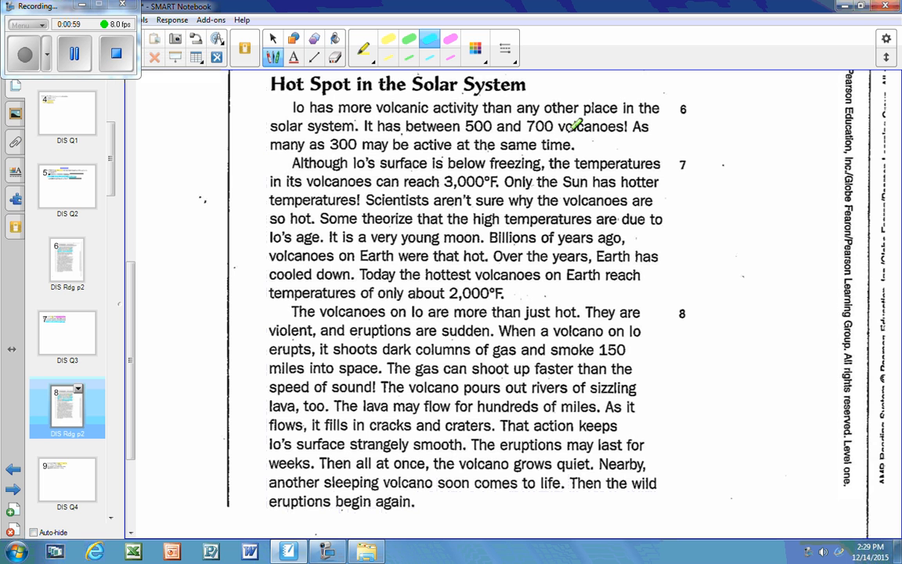
left_click_drag(551, 126, 626, 125)
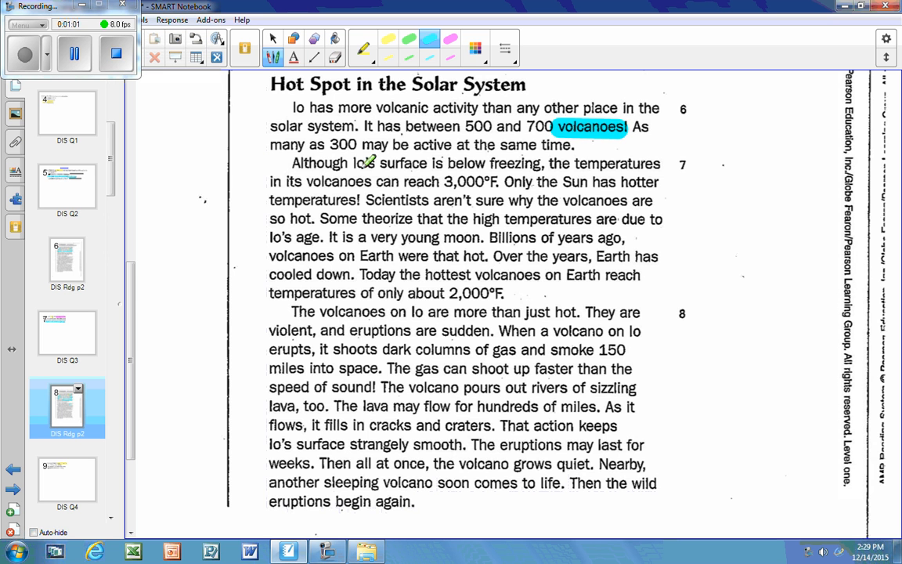
left_click(66, 479)
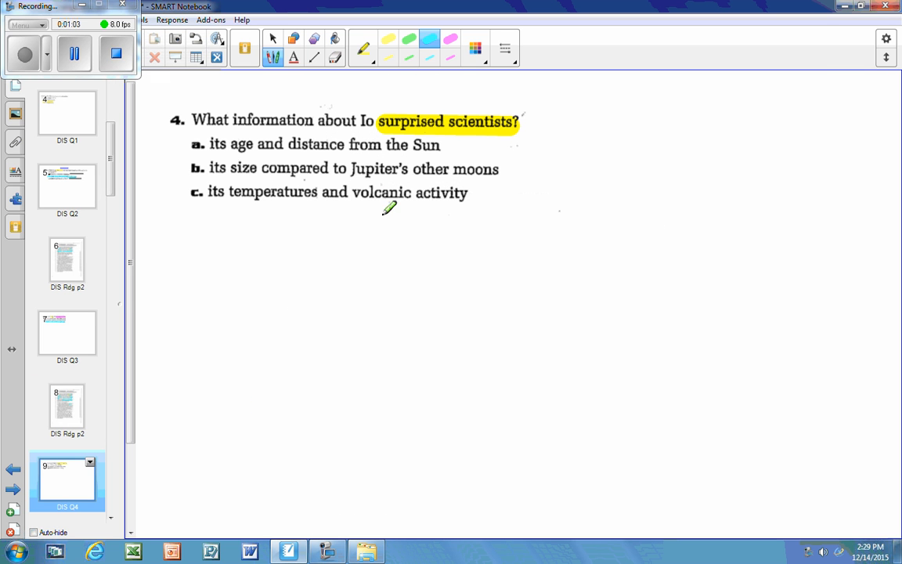
- Drag across the question 4 text before returning to the reading passage page
left_click_drag(351, 191, 467, 193)
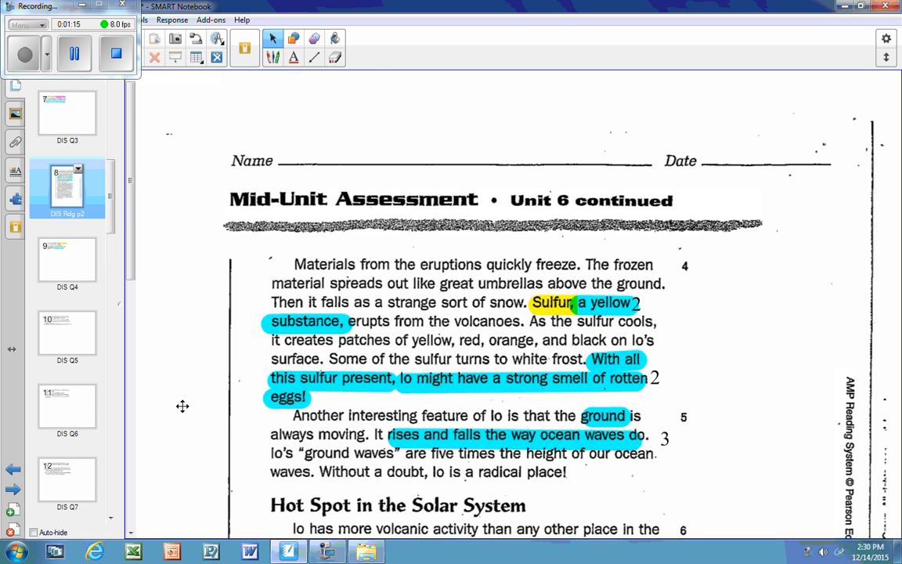
- Highlight '3,000°F' and 'hotter temperatures! Scientists aren't sure' in blue, then go to question 4
scroll("down", 3)
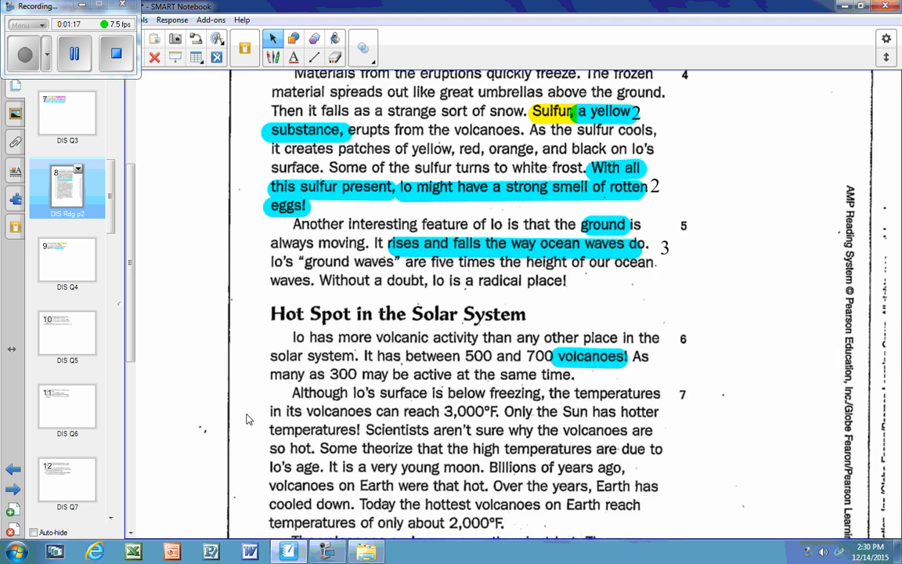
scroll("down", 3)
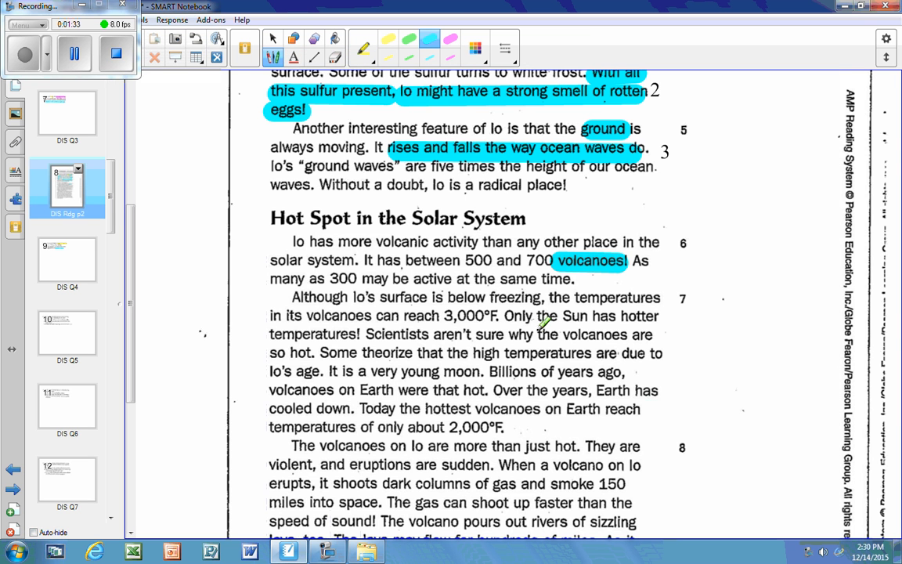
left_click_drag(437, 316, 505, 316)
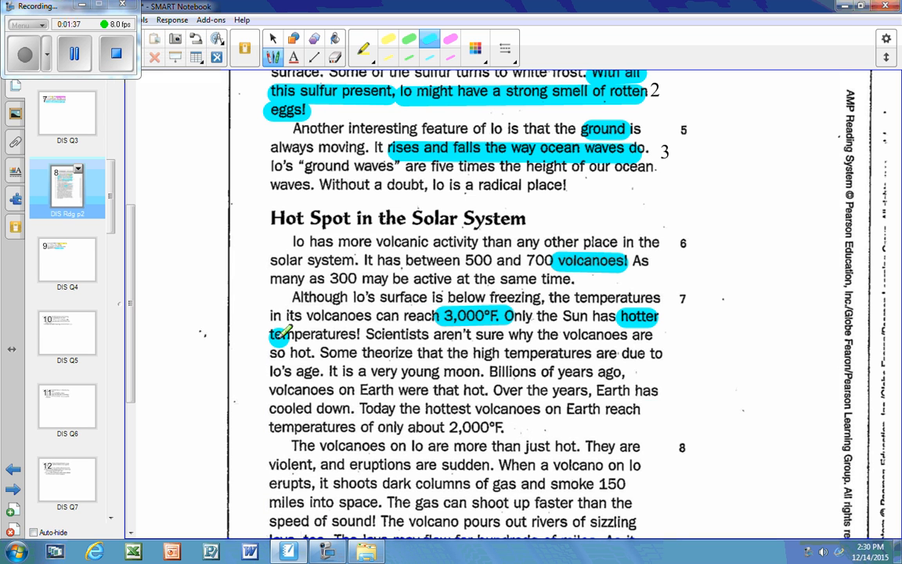
left_click_drag(270, 335, 361, 336)
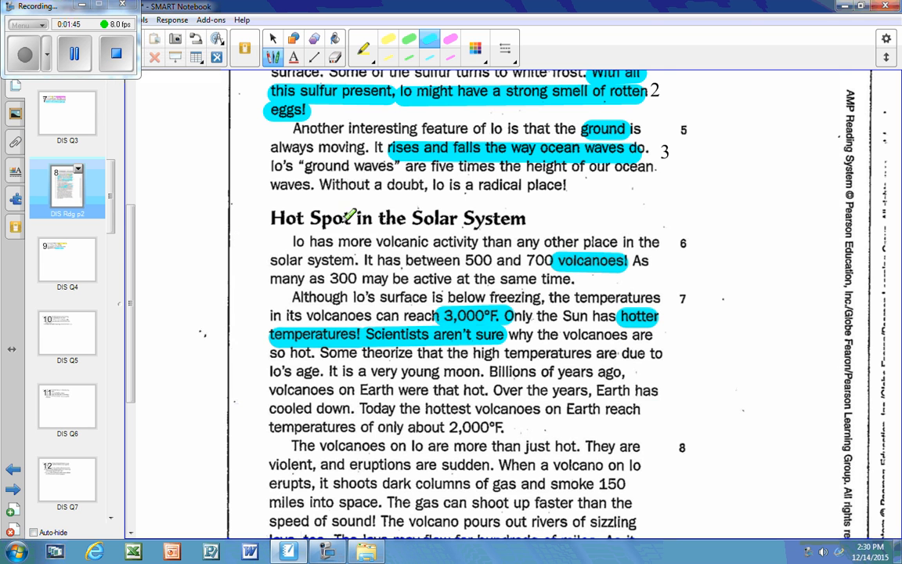
left_click(66, 259)
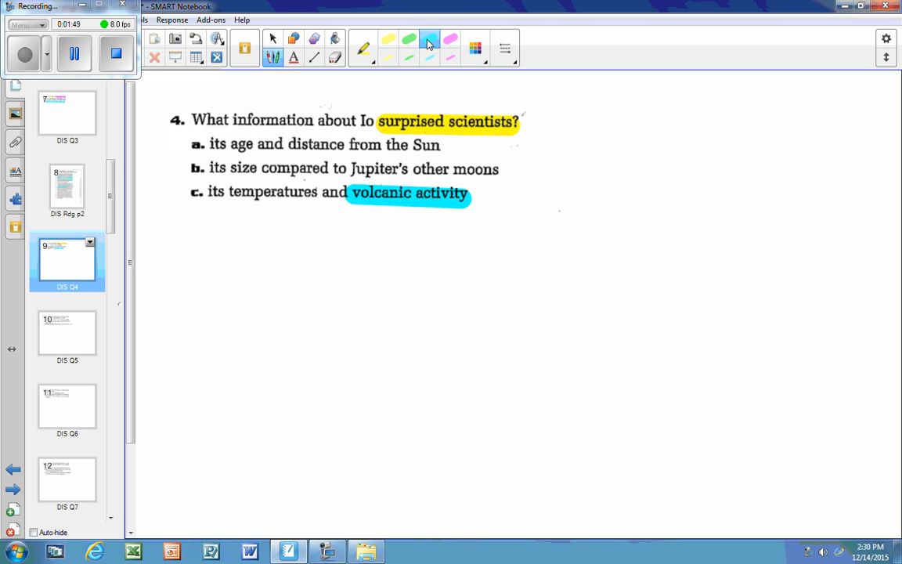
- Highlight 'volcanic activity' in answer c of question 4 in blue
left_click_drag(229, 191, 315, 191)
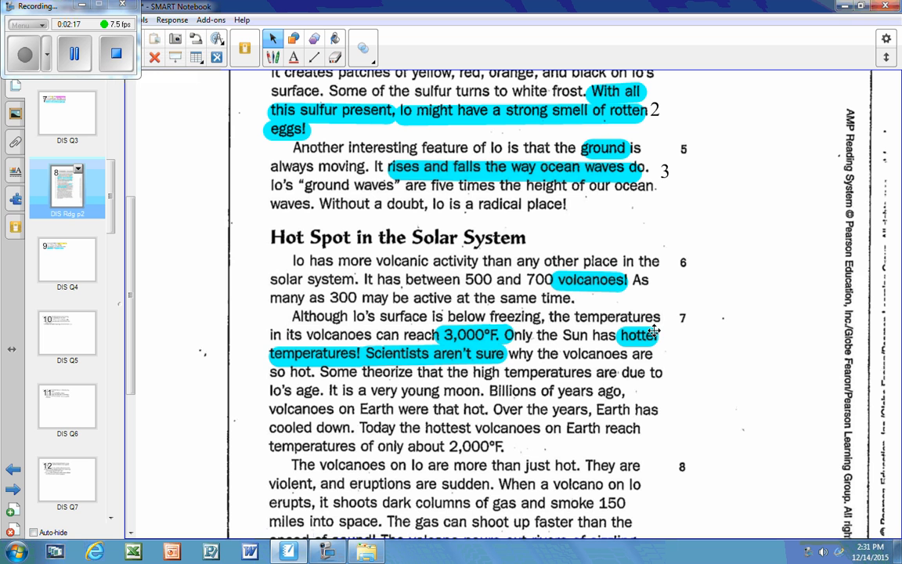
mouse_move(414, 110)
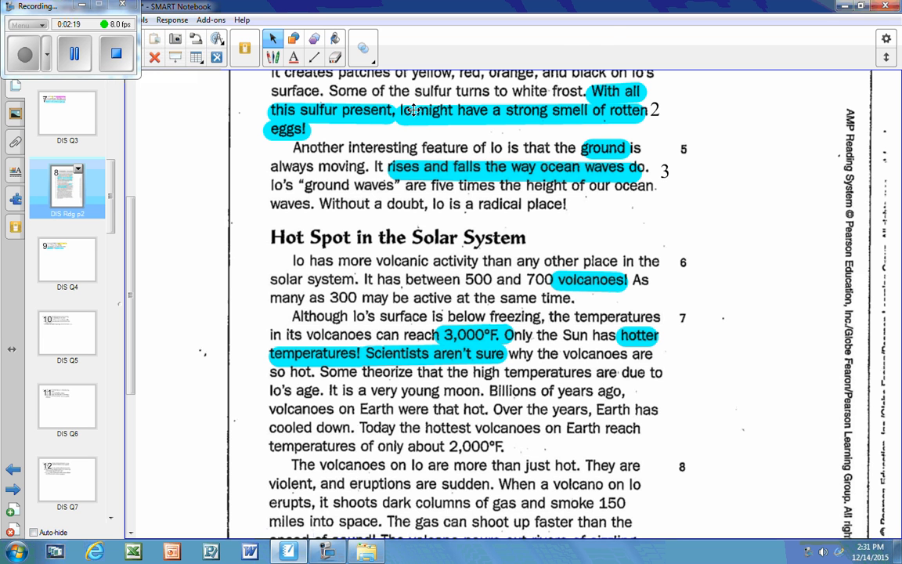
- Select the Text tool on the Io passage page with its blue Hot Spot highlights
left_click(294, 56)
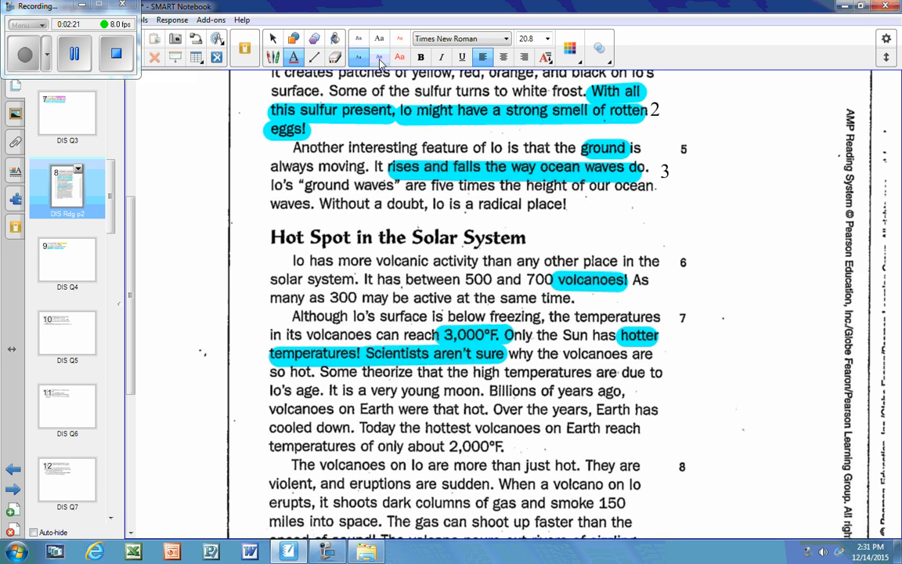